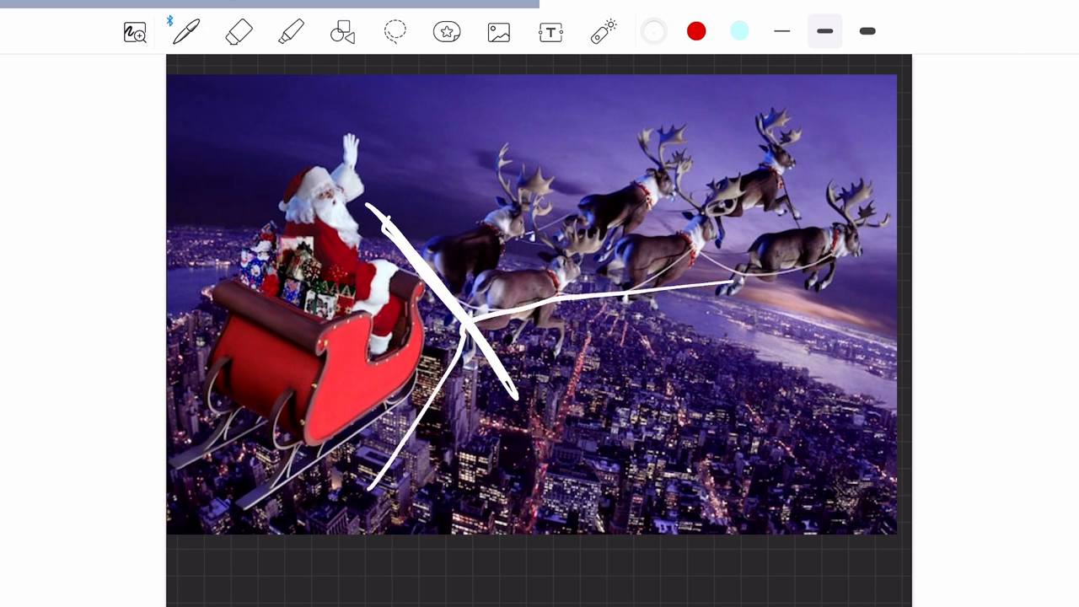
Step: Extend the harness line, write 'Yaw Instability', and draw a curved swing around Santa
left_click_drag(729, 282, 839, 275)
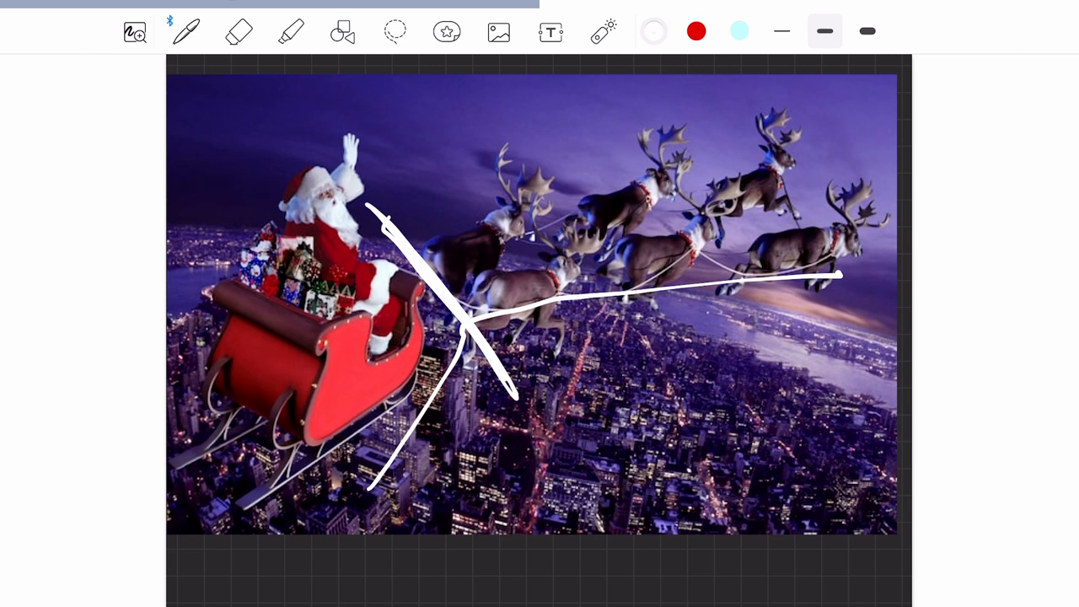
type("Yaw Instability")
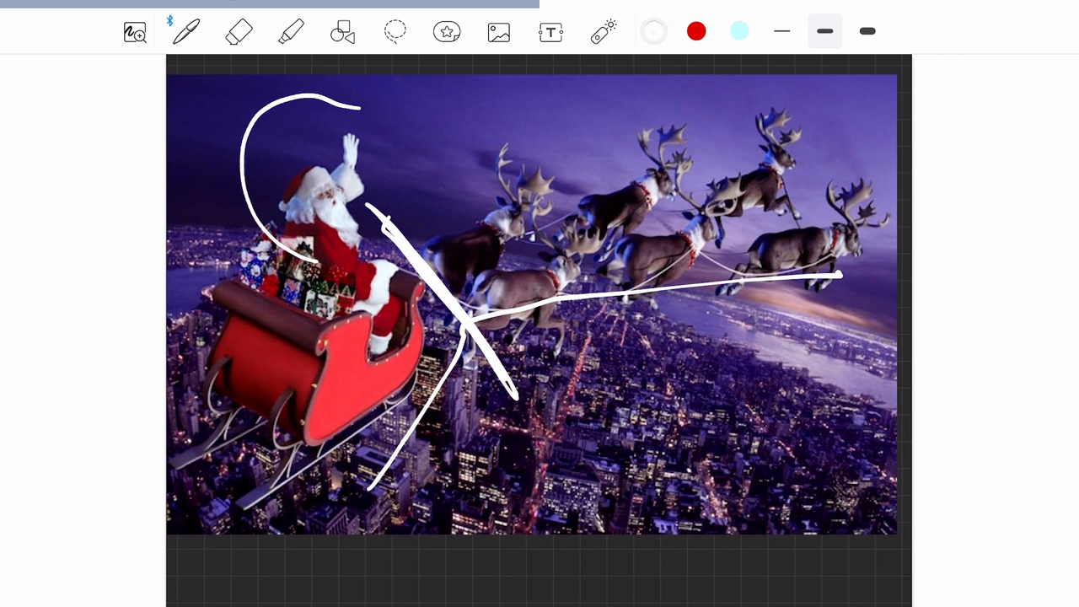
left_click_drag(355, 106, 312, 270)
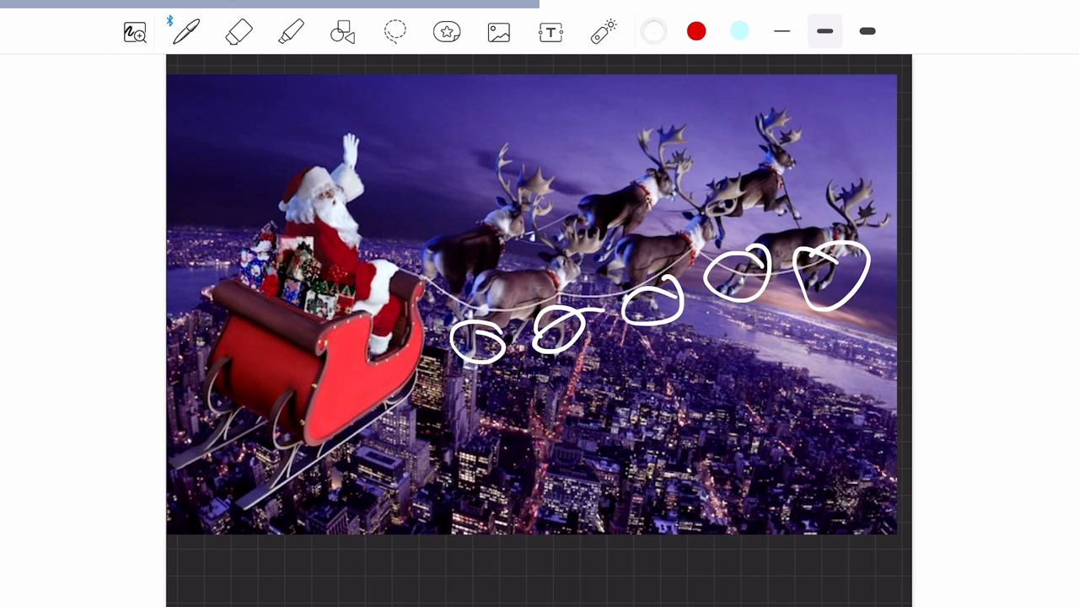
Step: Loop the reindeer legs, draw sleigh-to-reindeer arrows, and add vertical lines through the reindeer
left_click_drag(384, 262, 438, 248)
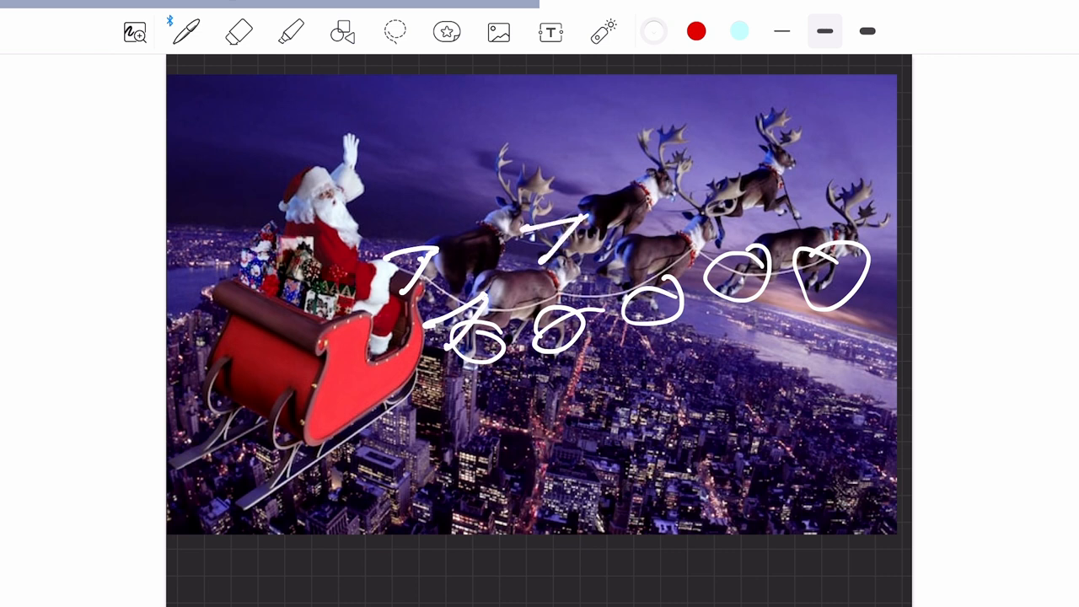
left_click_drag(658, 253, 717, 198)
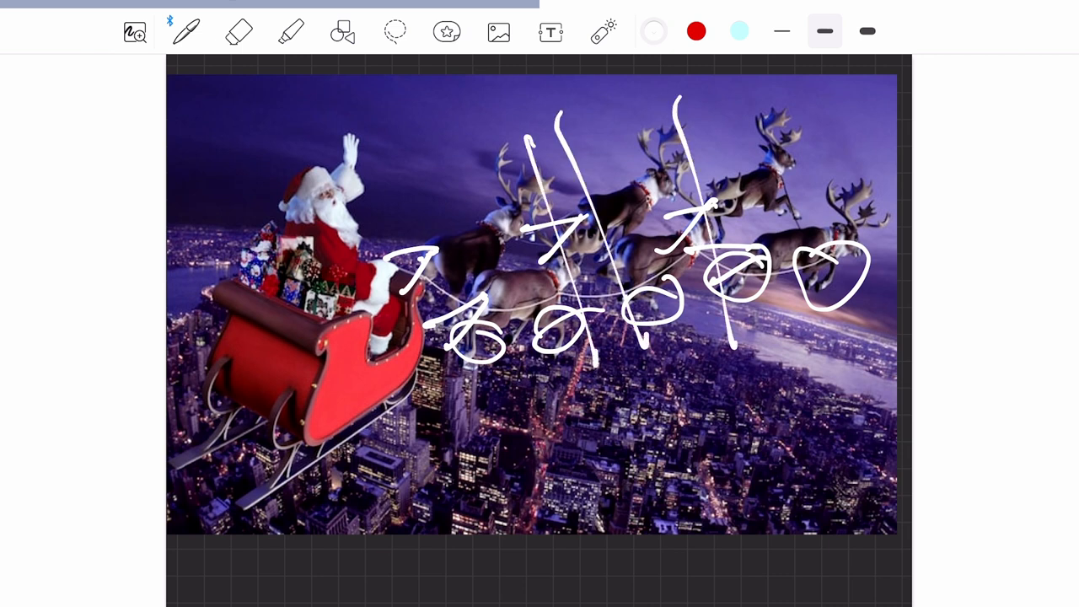
left_click_drag(401, 169, 502, 396)
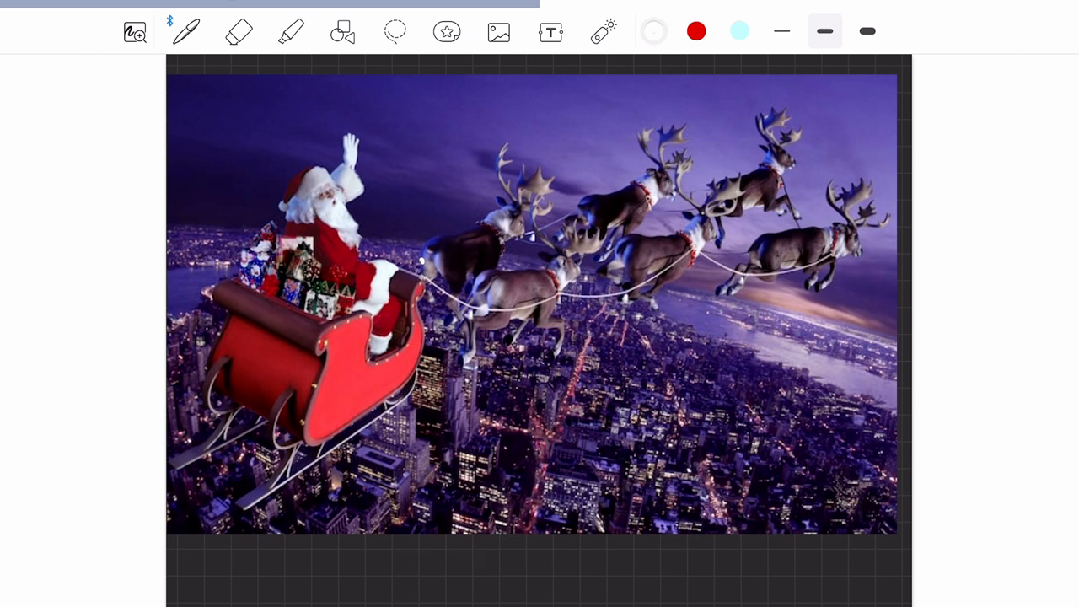
Step: Trace airflow curves beneath the sleigh runners, up to the harness, and over Santa
left_click_drag(240, 384, 375, 404)
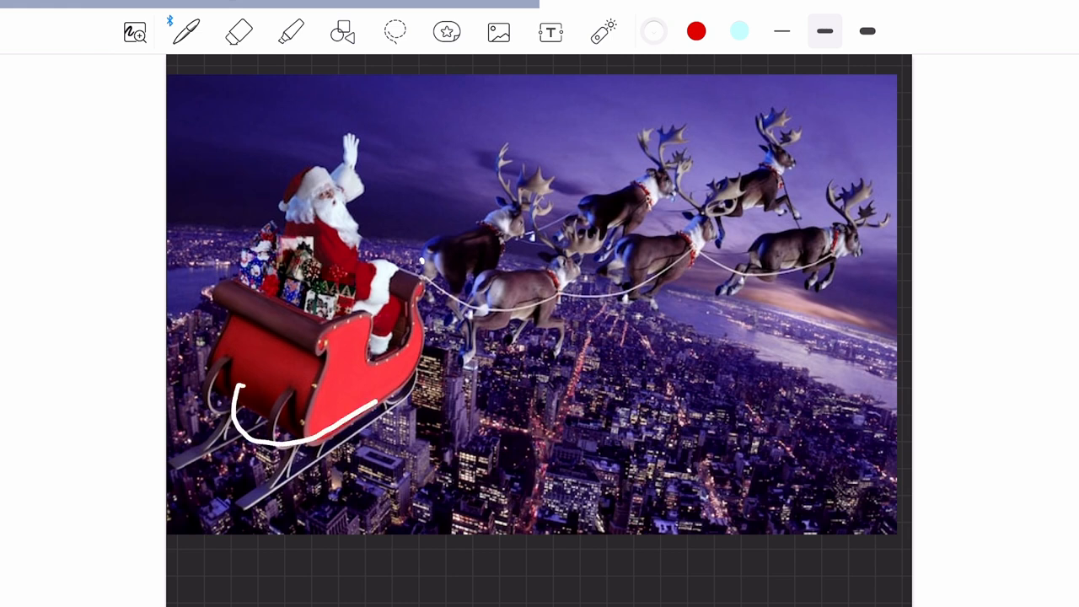
left_click_drag(371, 413, 437, 291)
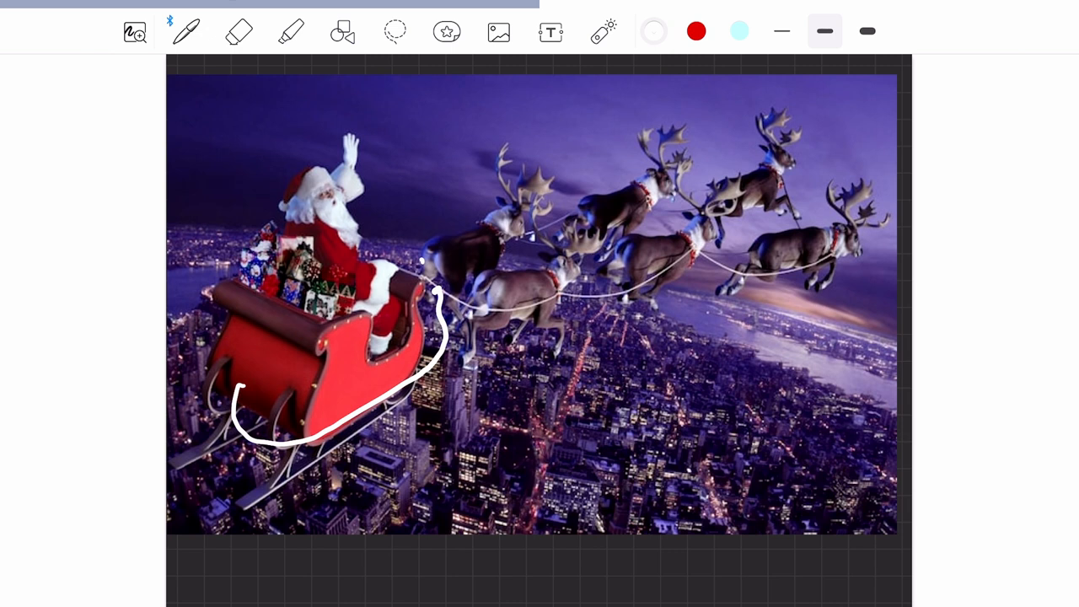
left_click_drag(367, 177, 405, 269)
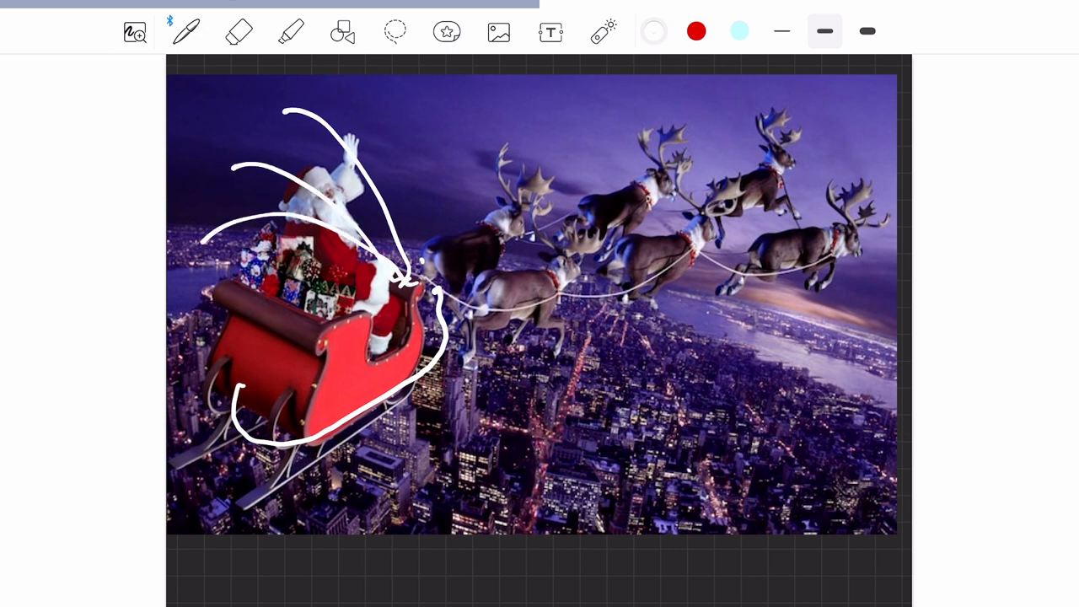
Step: Handwrite the 'Ps > P2' pressure labels in the upper sky and below the sleigh
left_click_drag(270, 89, 422, 274)
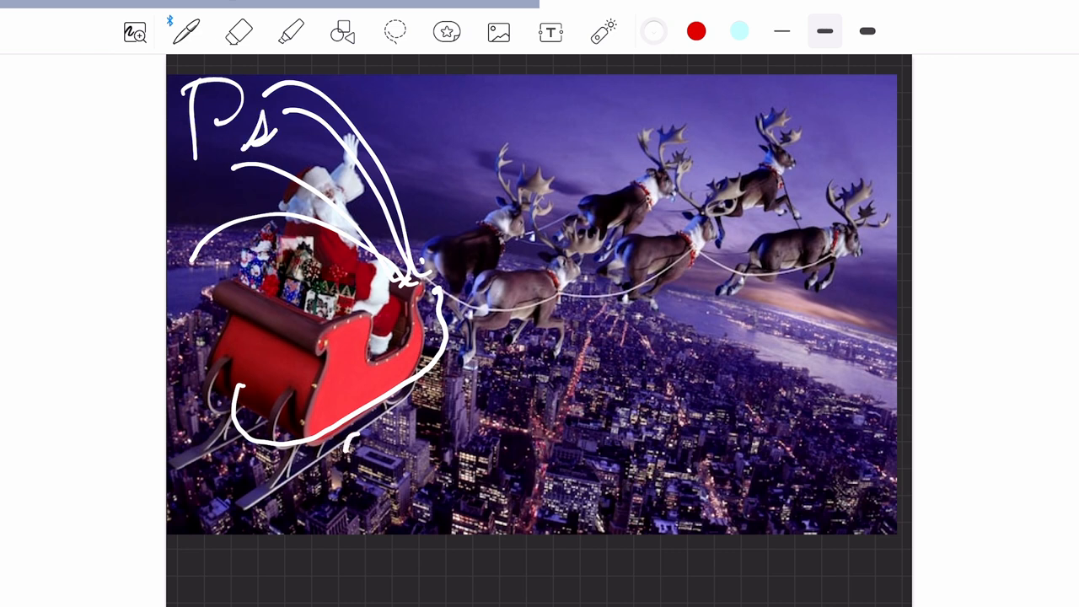
left_click_drag(346, 430, 409, 485)
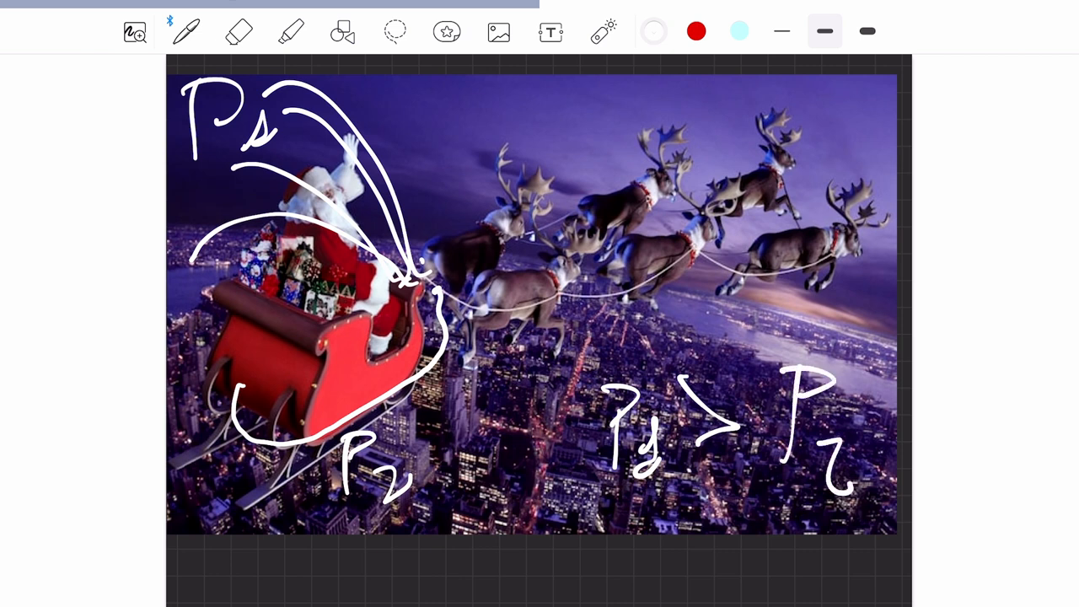
left_click_drag(281, 354, 280, 557)
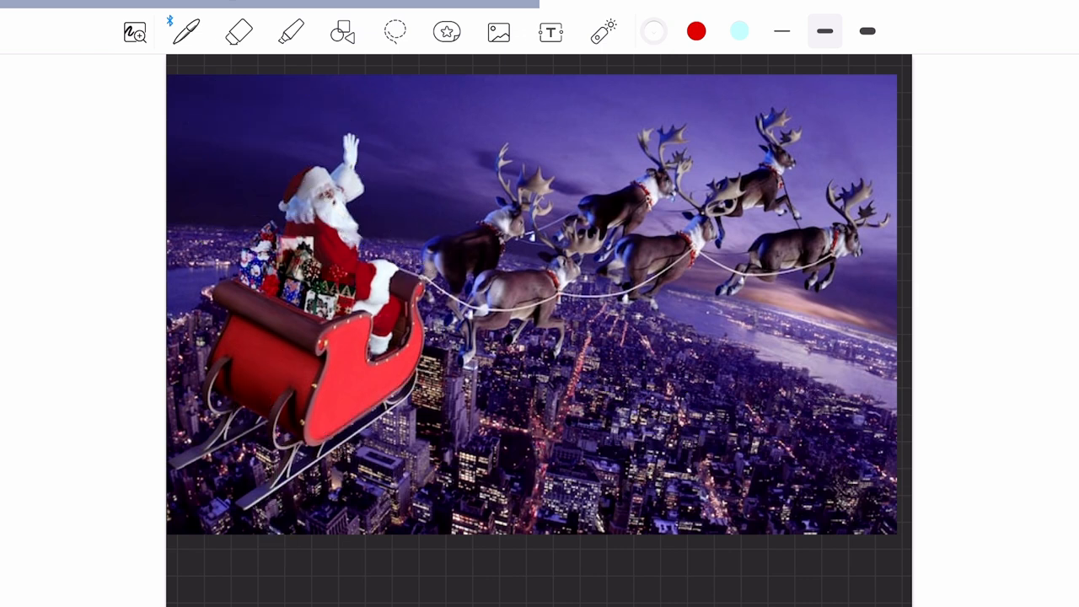
Step: Circle the reindeer antlers and add a white '2' stroke beside the top reindeer
left_click_drag(763, 85, 797, 93)
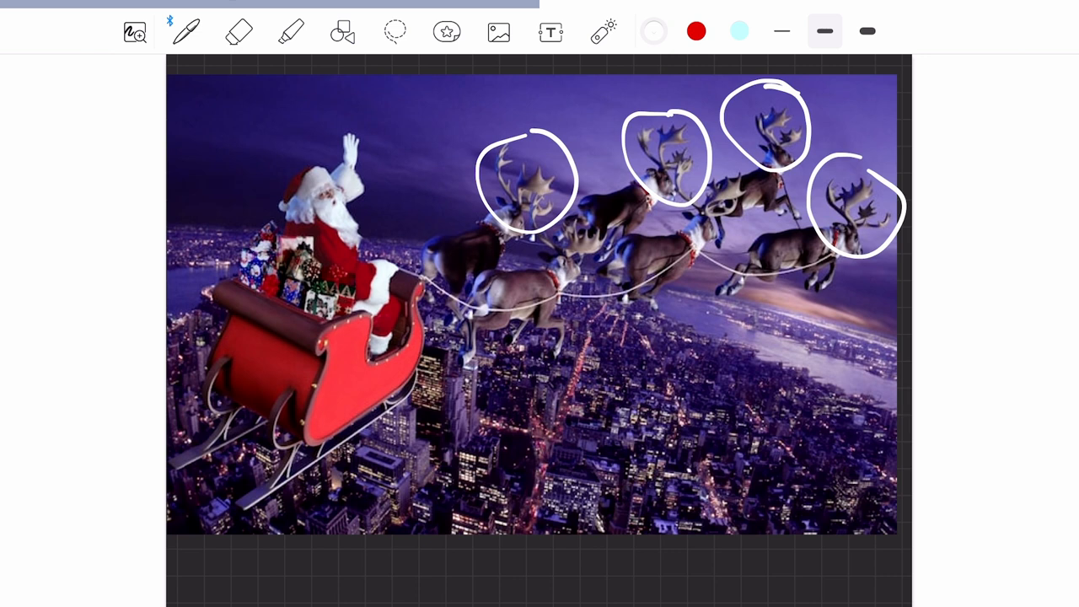
left_click_drag(447, 291, 413, 278)
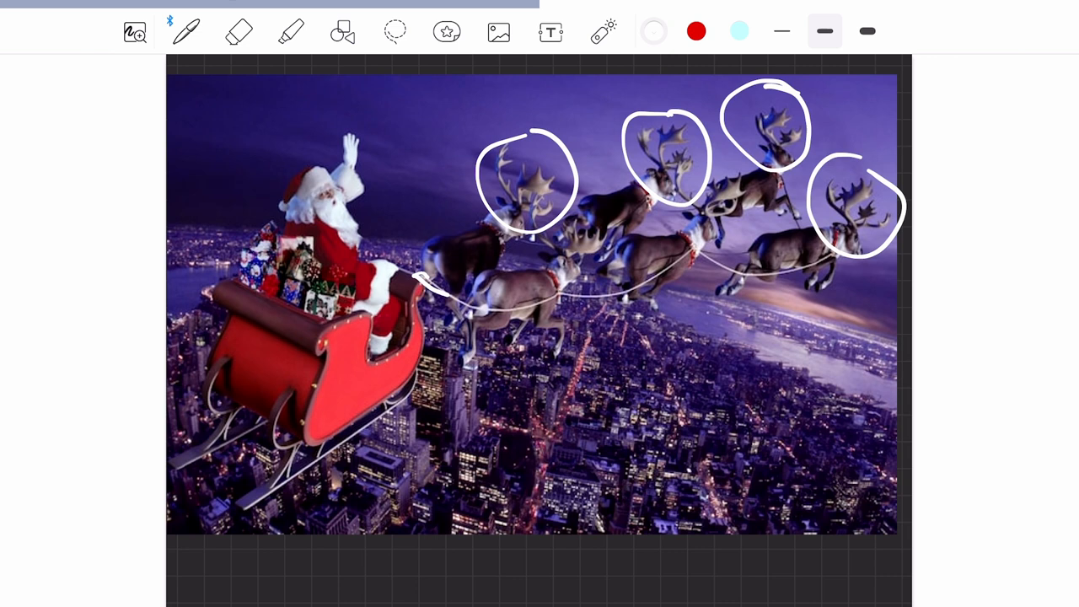
left_click_drag(438, 299, 843, 262)
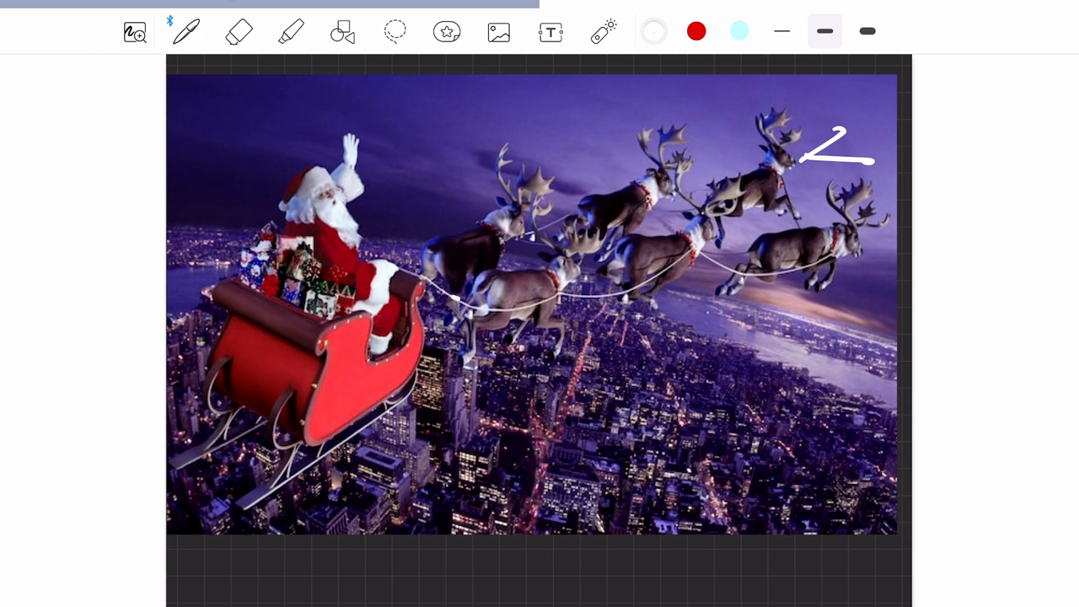
Step: Add a short pen stroke beside the upper-right reindeer's head
left_click_drag(312, 196, 342, 168)
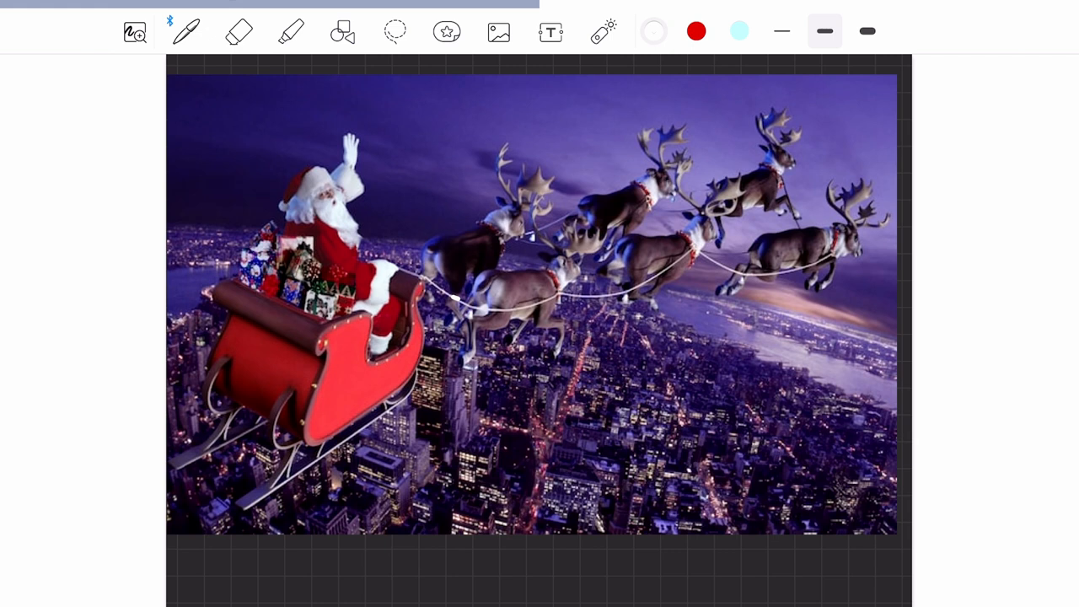
Step: Draw straight white strokes framing the sleigh's front, rising toward the harness
left_click_drag(219, 177, 405, 380)
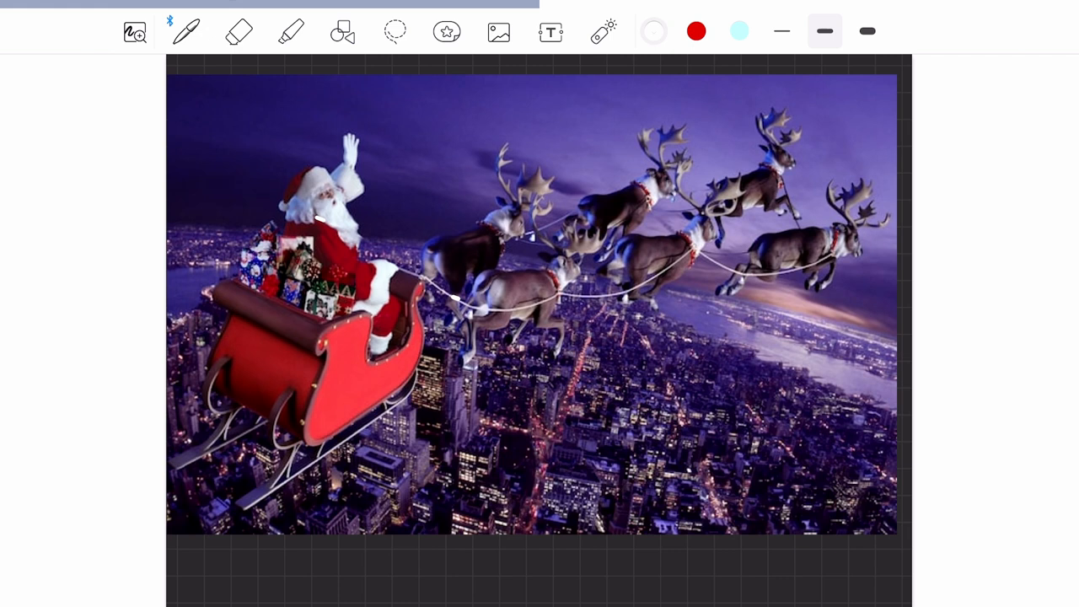
left_click_drag(312, 455, 438, 228)
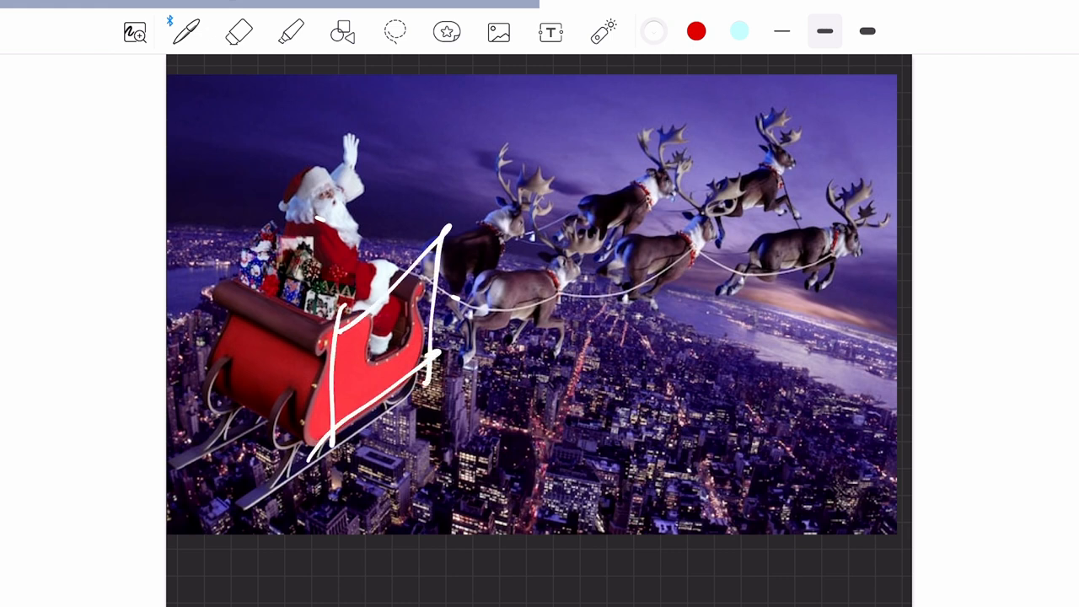